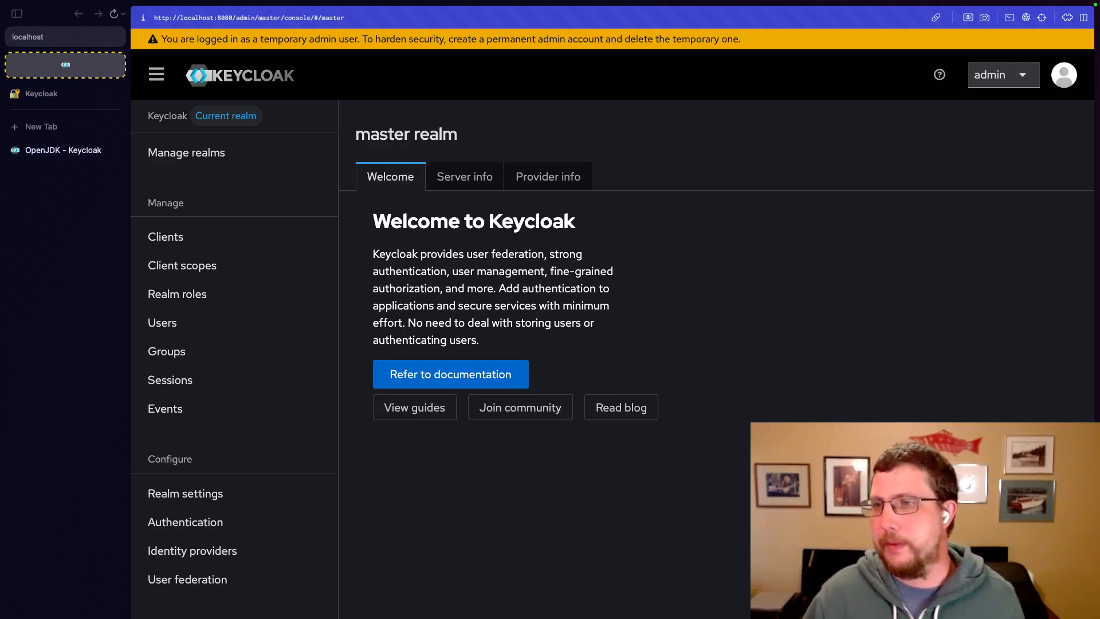
mouse_move(651, 488)
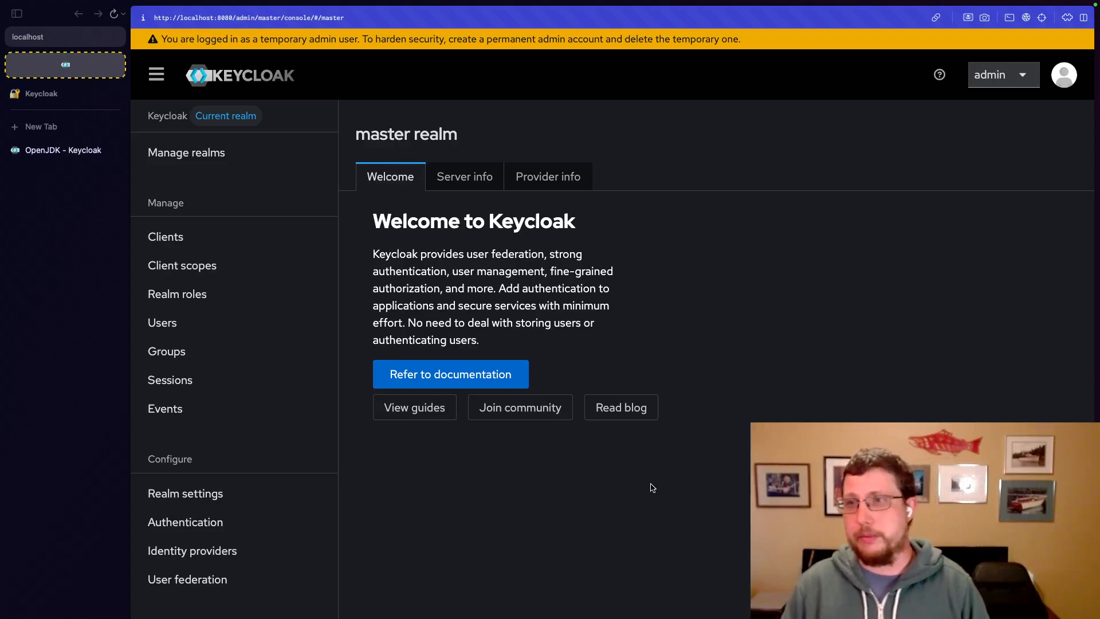
mouse_move(254, 257)
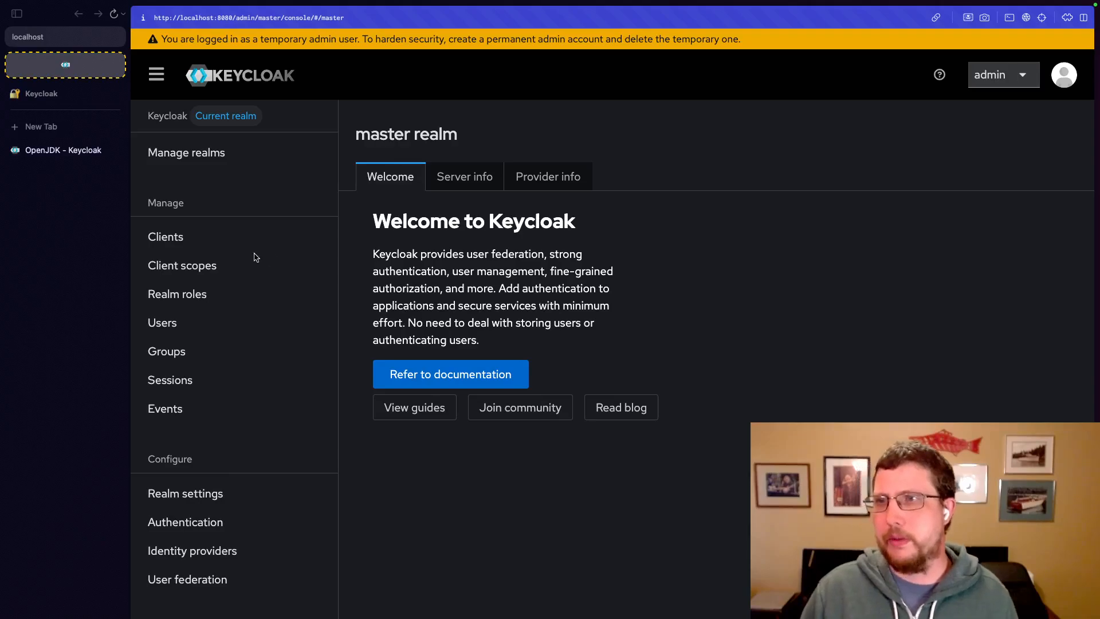
mouse_move(212, 240)
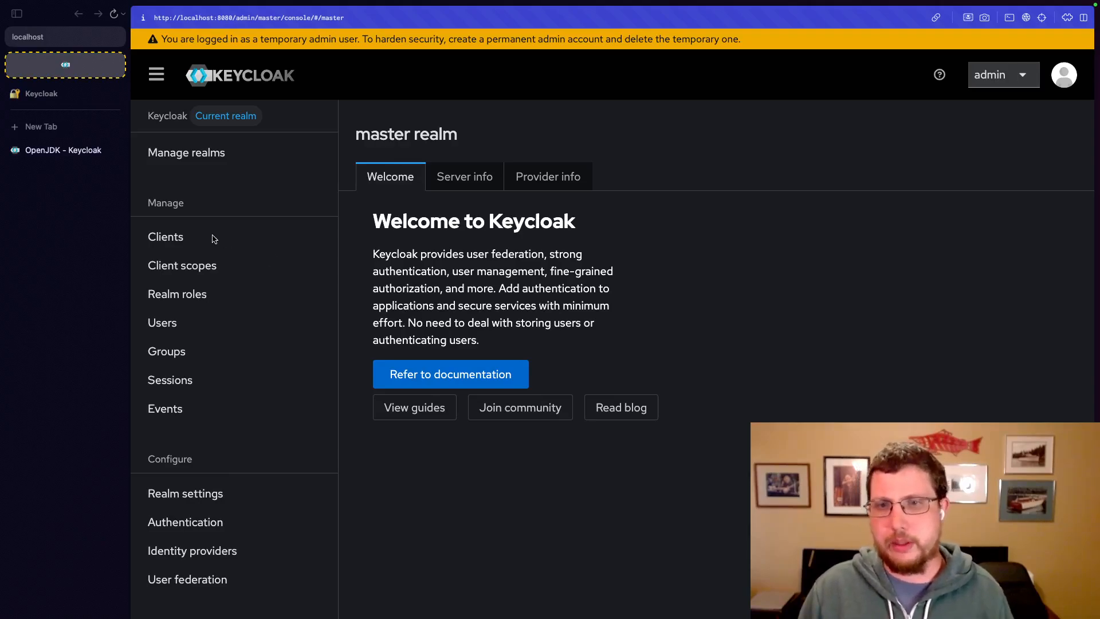
mouse_move(182, 240)
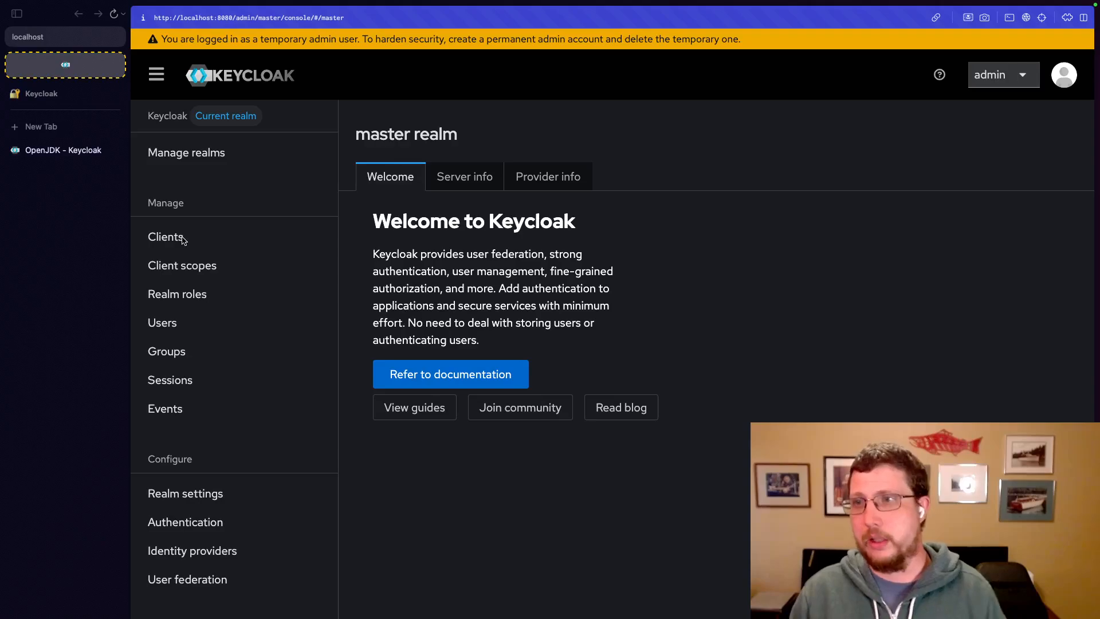
- Open the master realm's Clients list, showing built-in clients like account and admin-cli
click(166, 238)
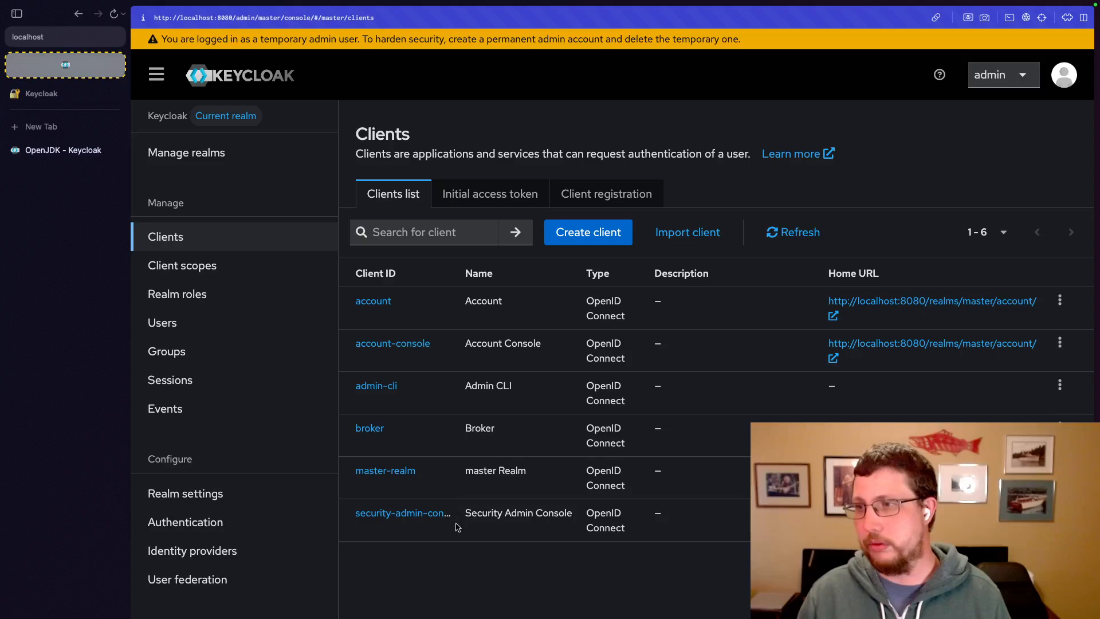
mouse_move(452, 551)
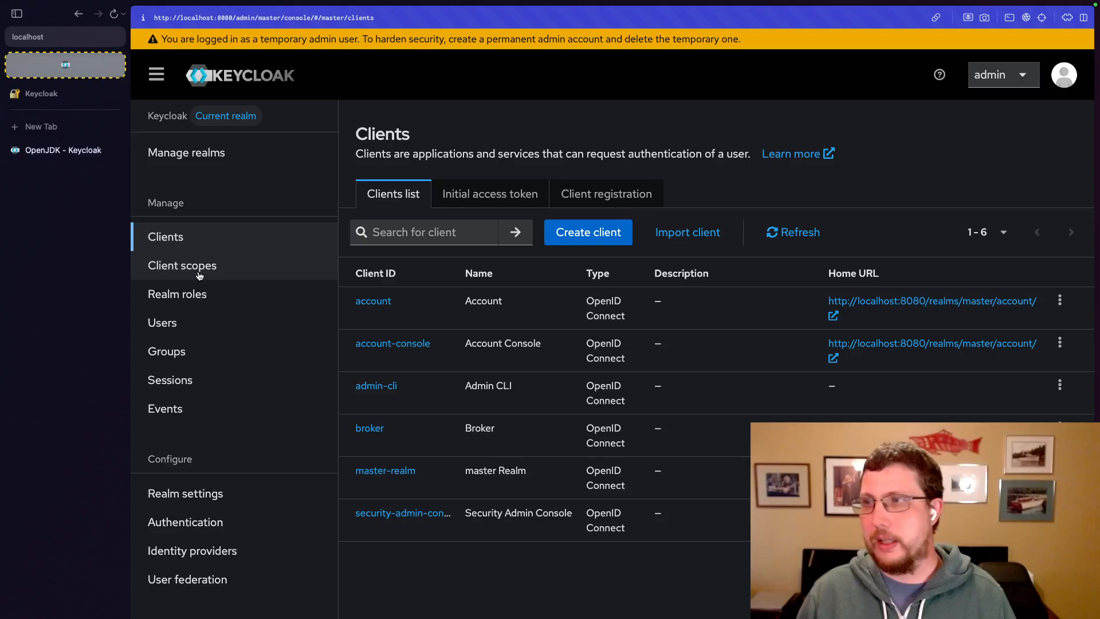
- View the client scopes list, then show the five built-in realm roles including admin
click(182, 266)
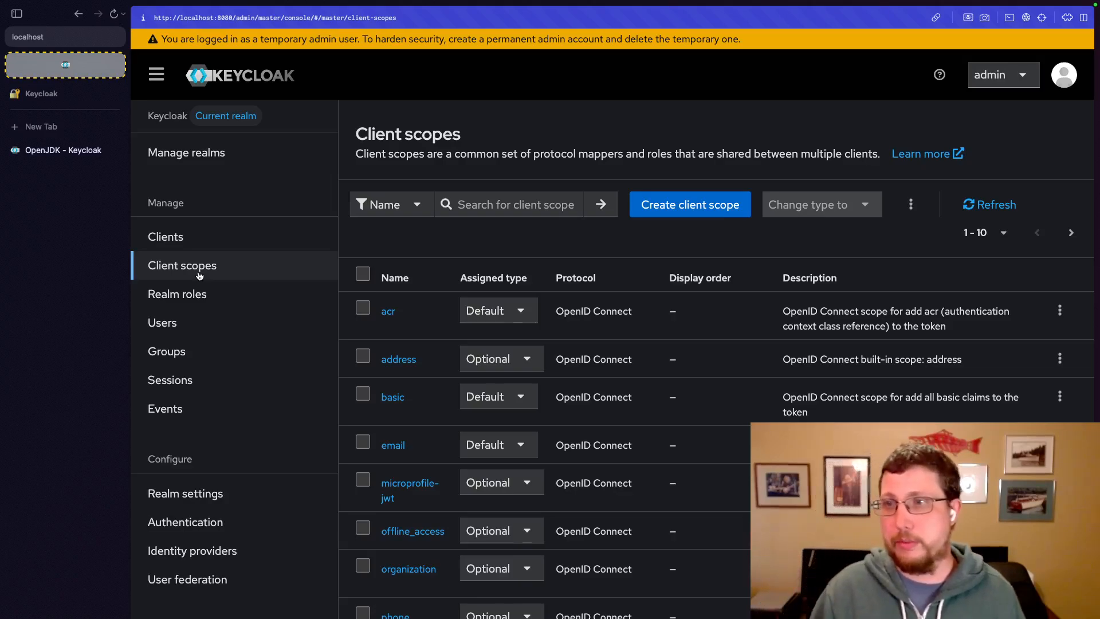
click(177, 293)
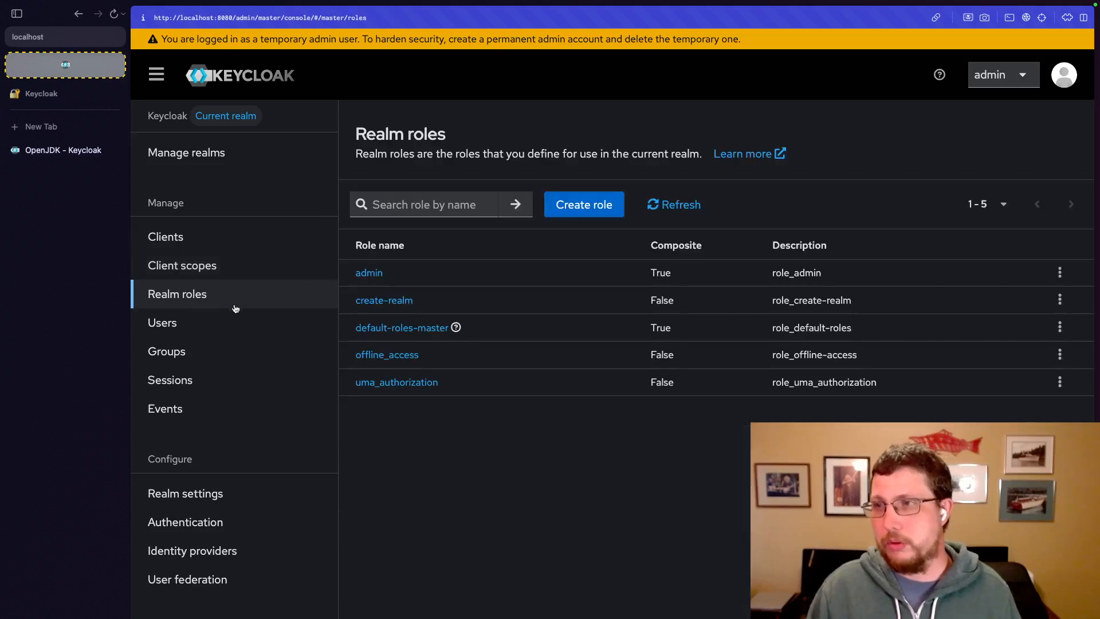
mouse_move(209, 298)
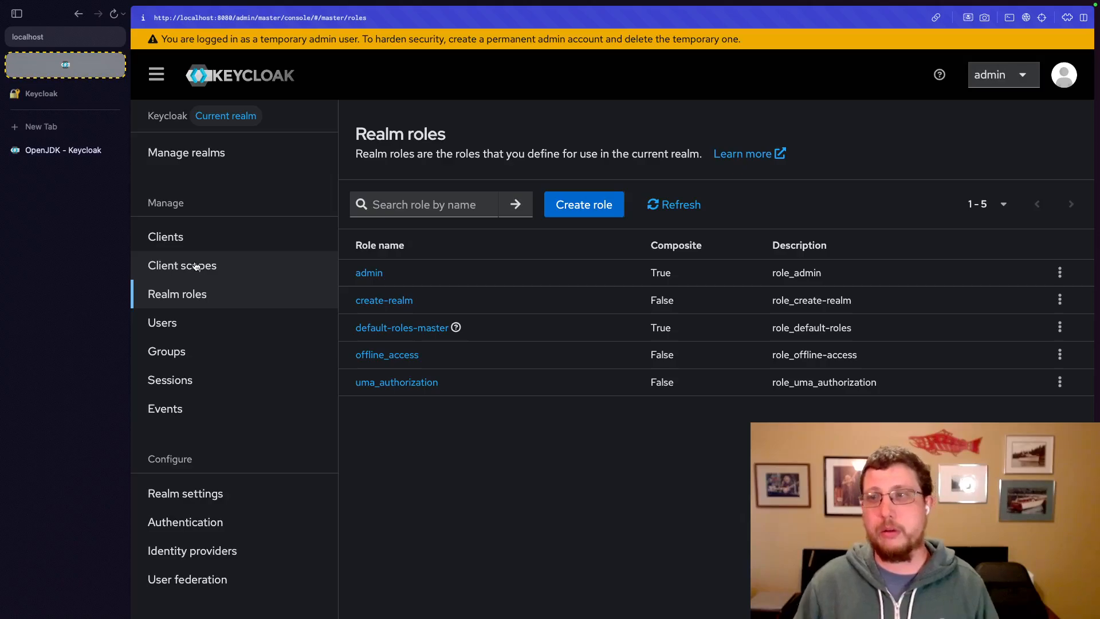
mouse_move(187, 237)
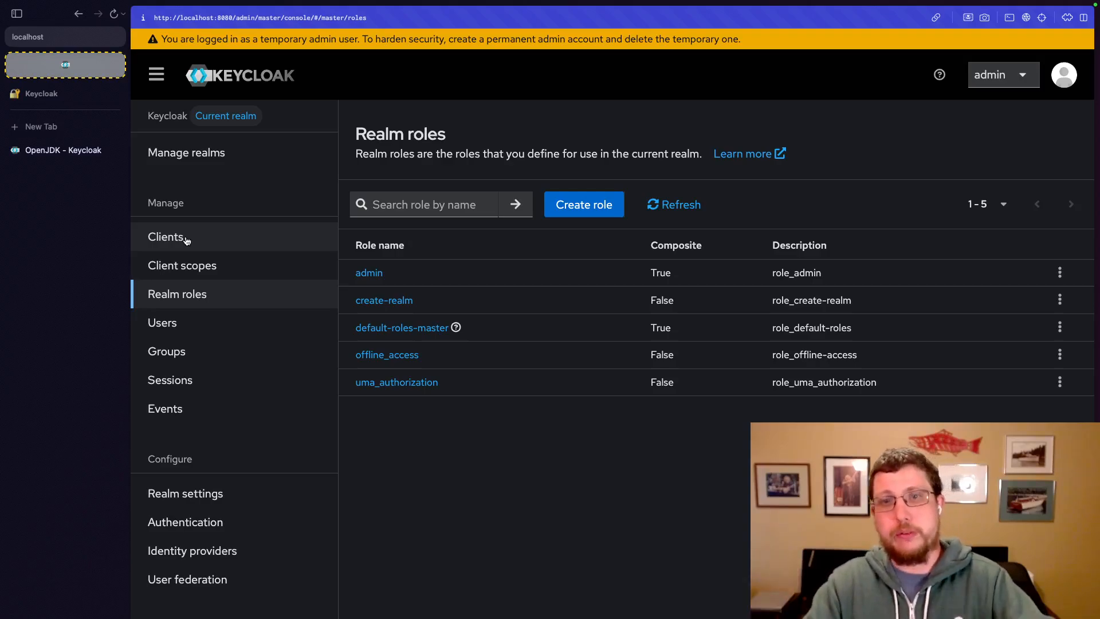
mouse_move(179, 327)
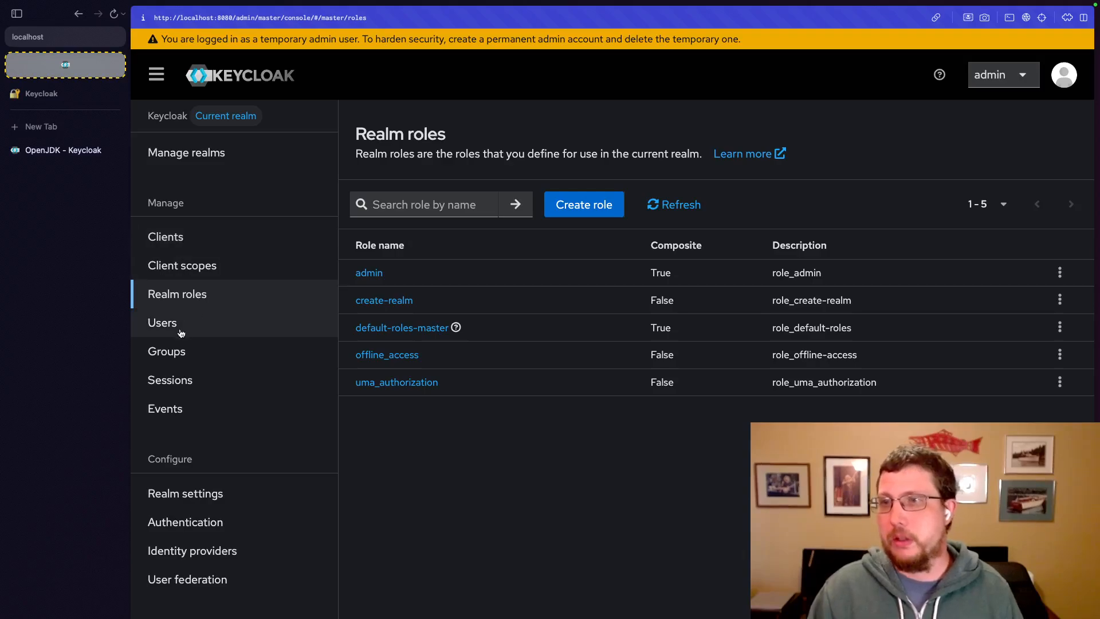
- Review the Users list containing only admin, then view the empty Groups page
click(162, 322)
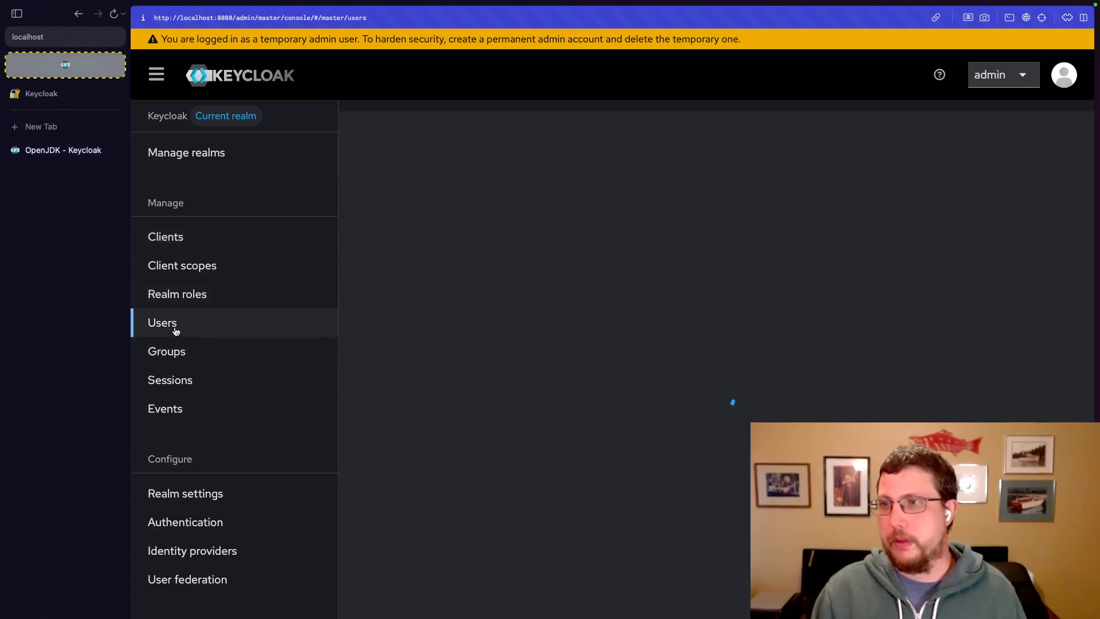
click(162, 322)
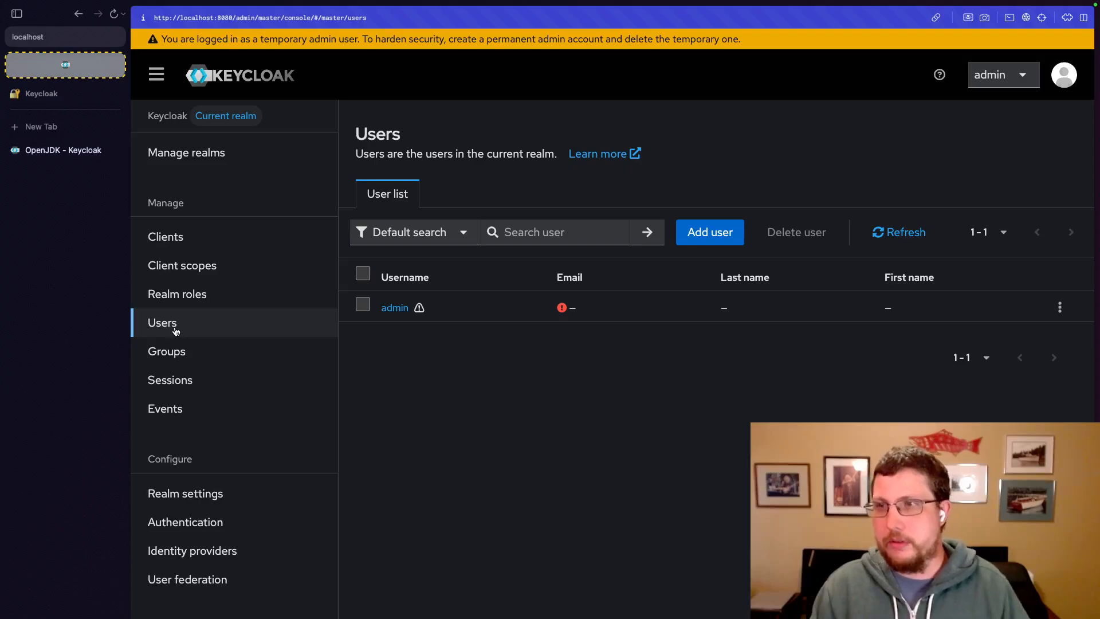
click(167, 351)
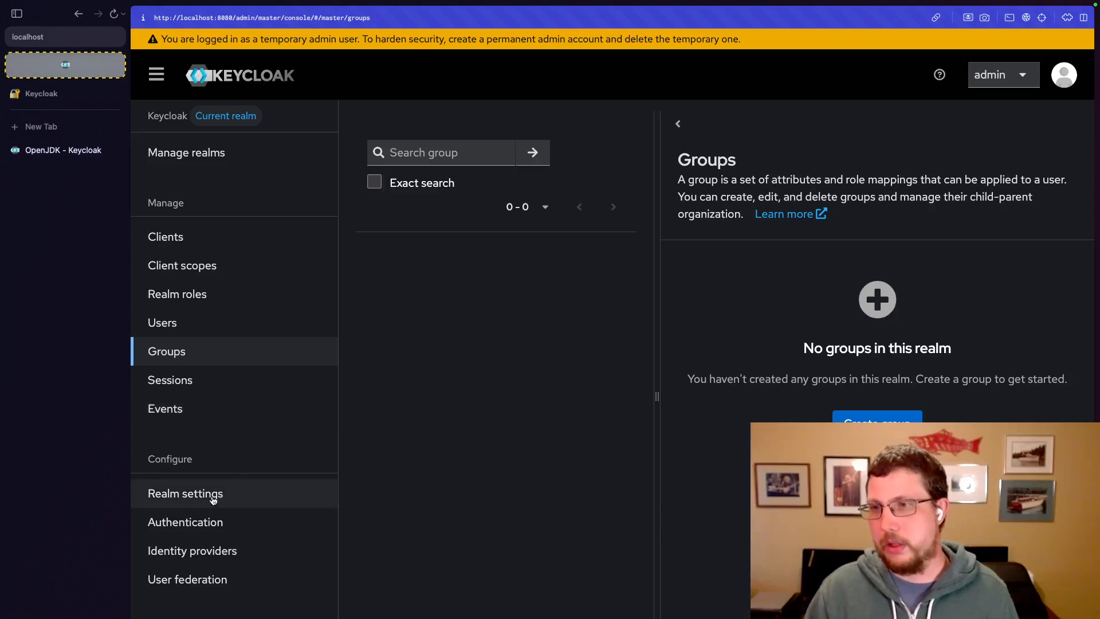
- Expand the master realm's Login theme dropdown showing base, keycloak and keycloak.v2
click(186, 493)
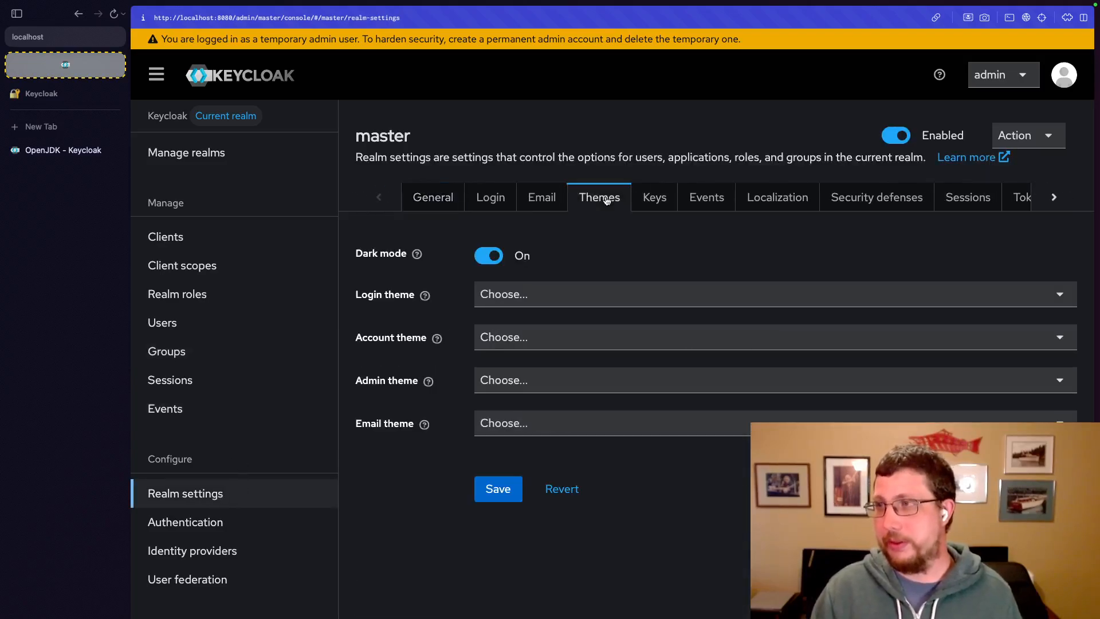
click(598, 198)
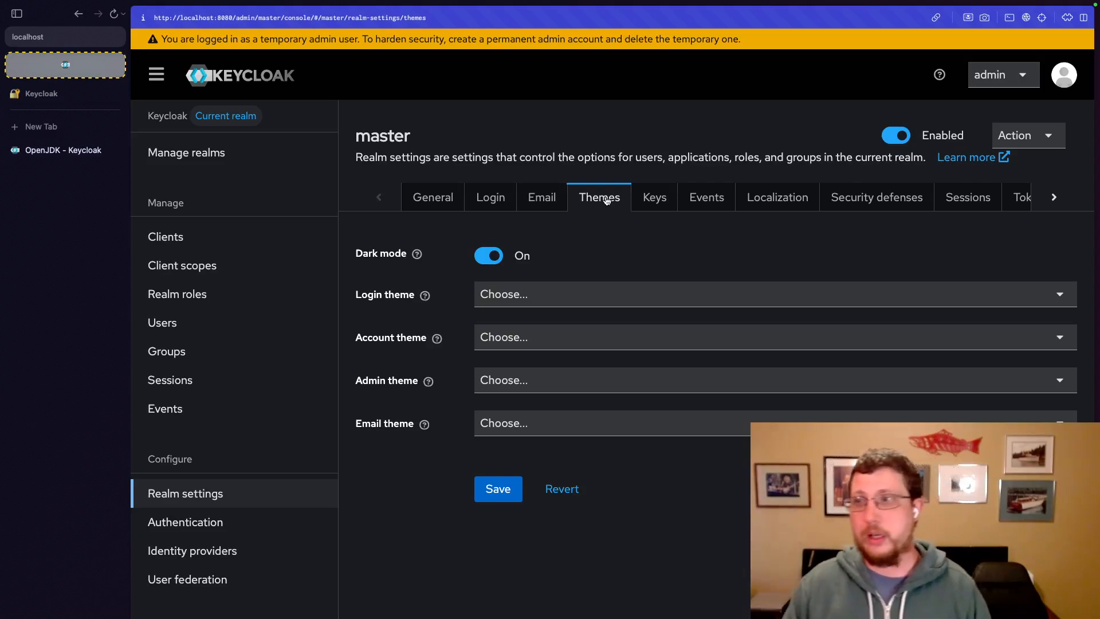
click(772, 294)
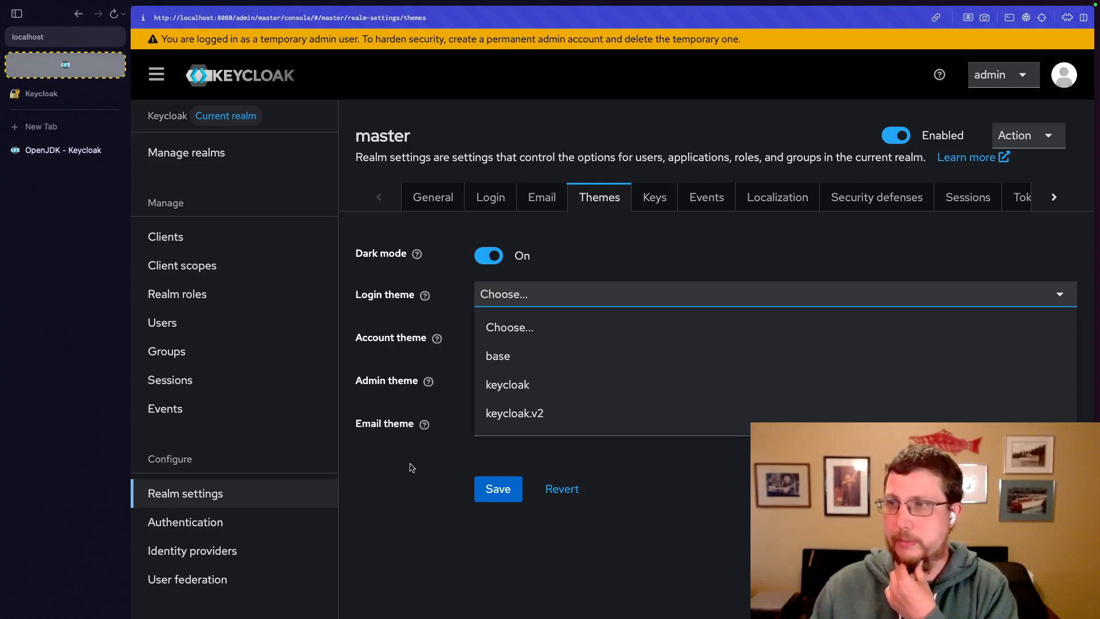
mouse_move(515, 412)
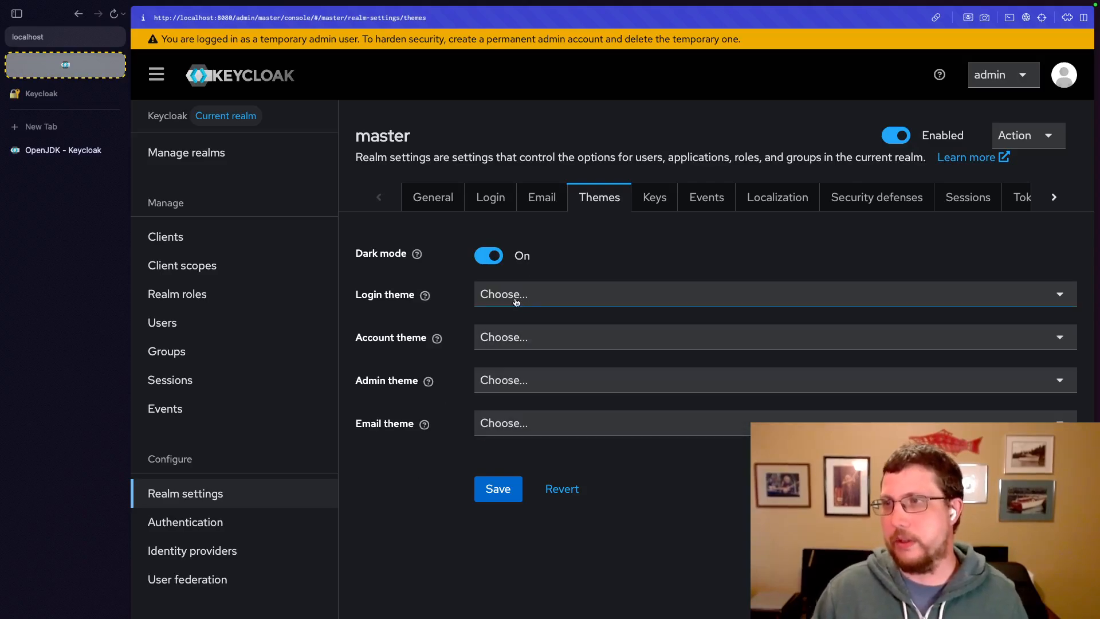
mouse_move(531, 320)
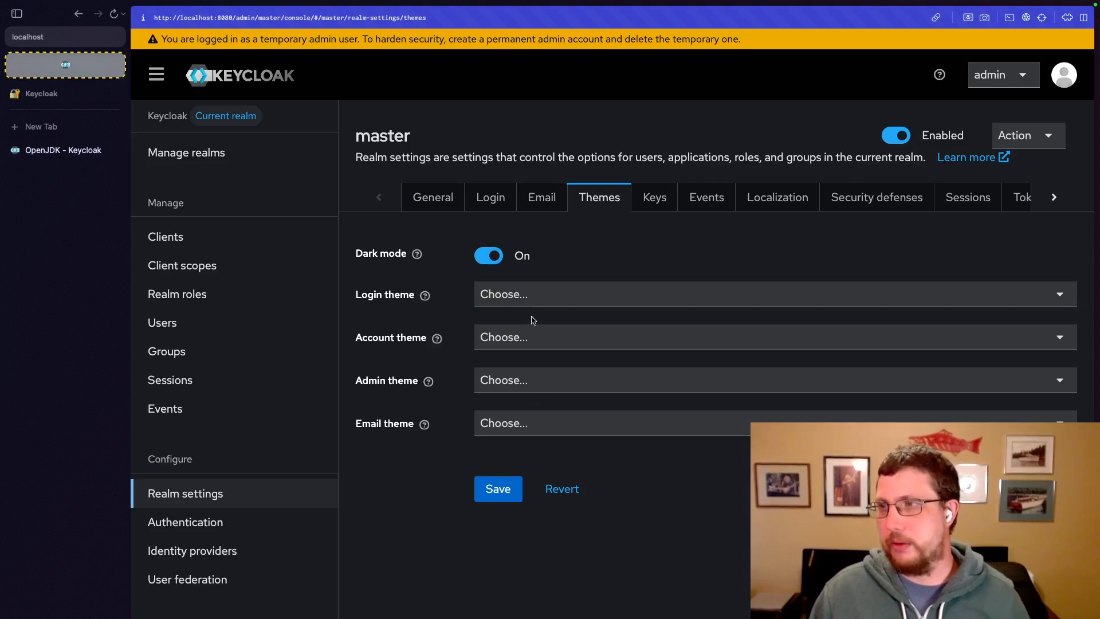
click(772, 294)
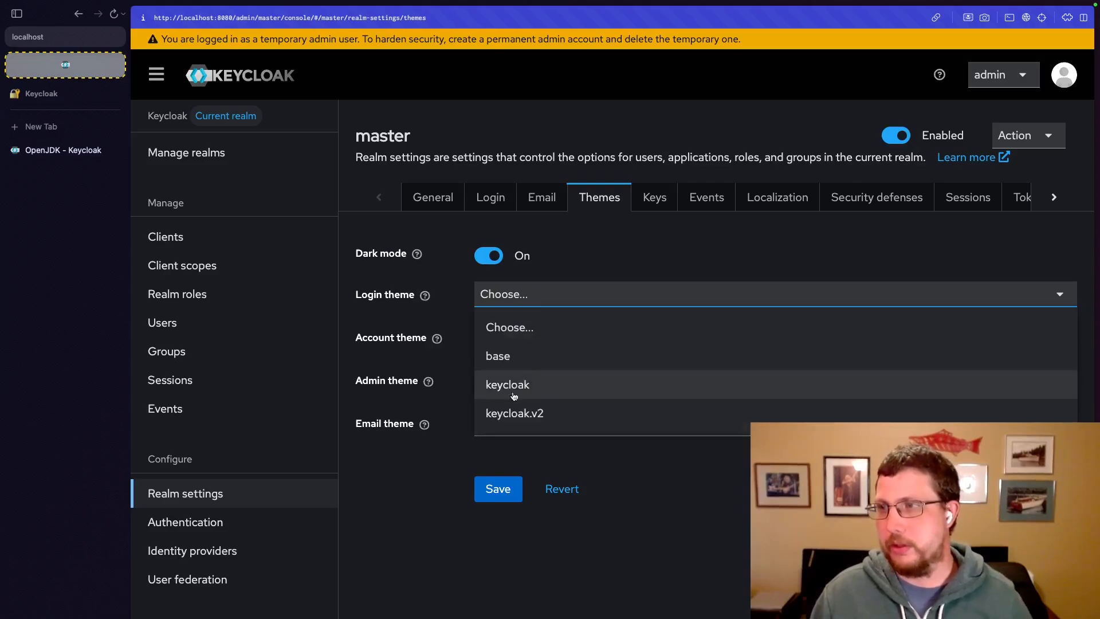
- View Identity providers, scrolling to OpenID Connect, SAML and social providers like Google
click(191, 550)
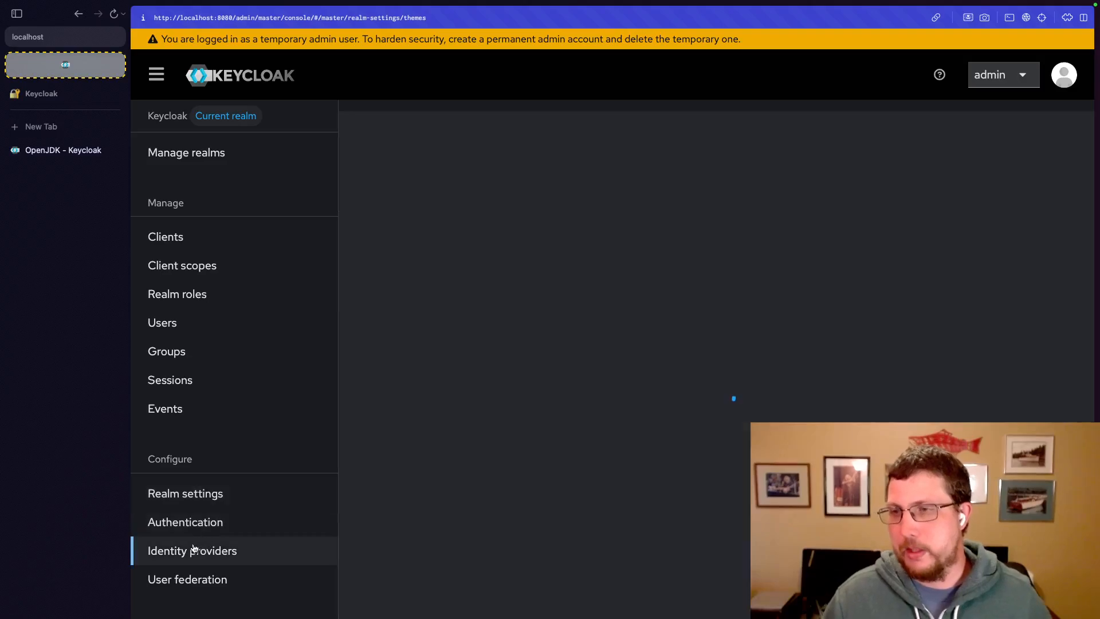
click(192, 551)
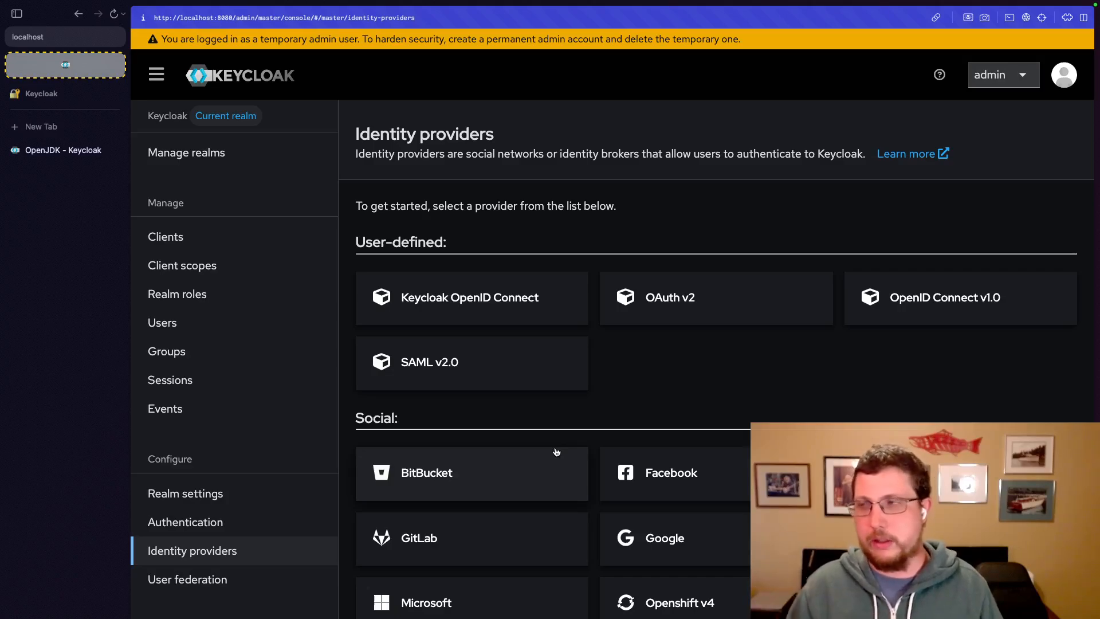
mouse_move(744, 412)
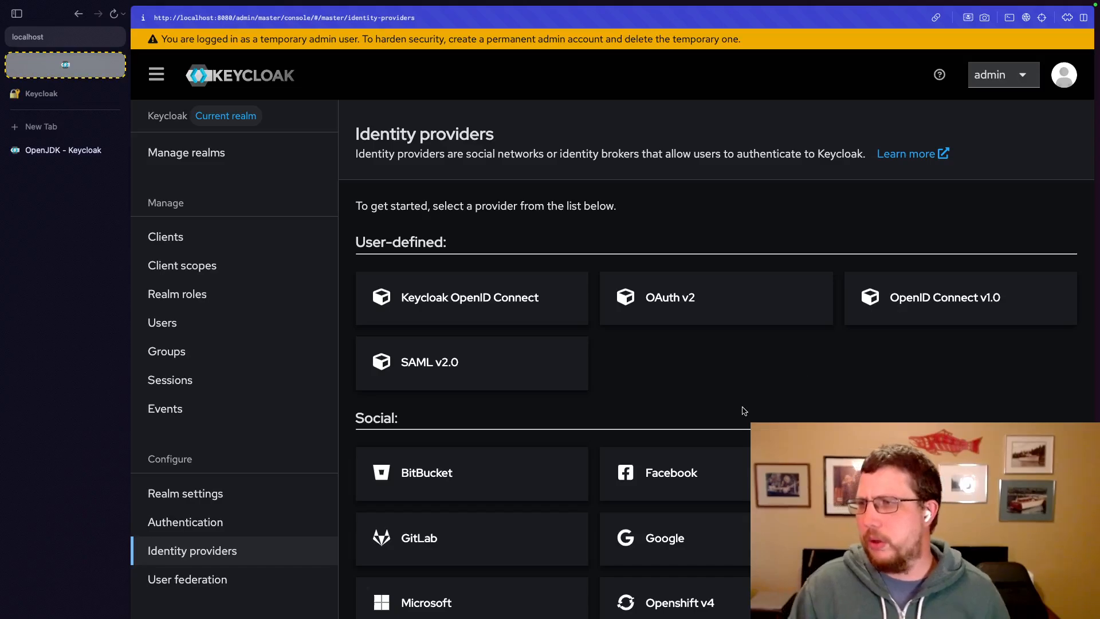
scroll(down, 3)
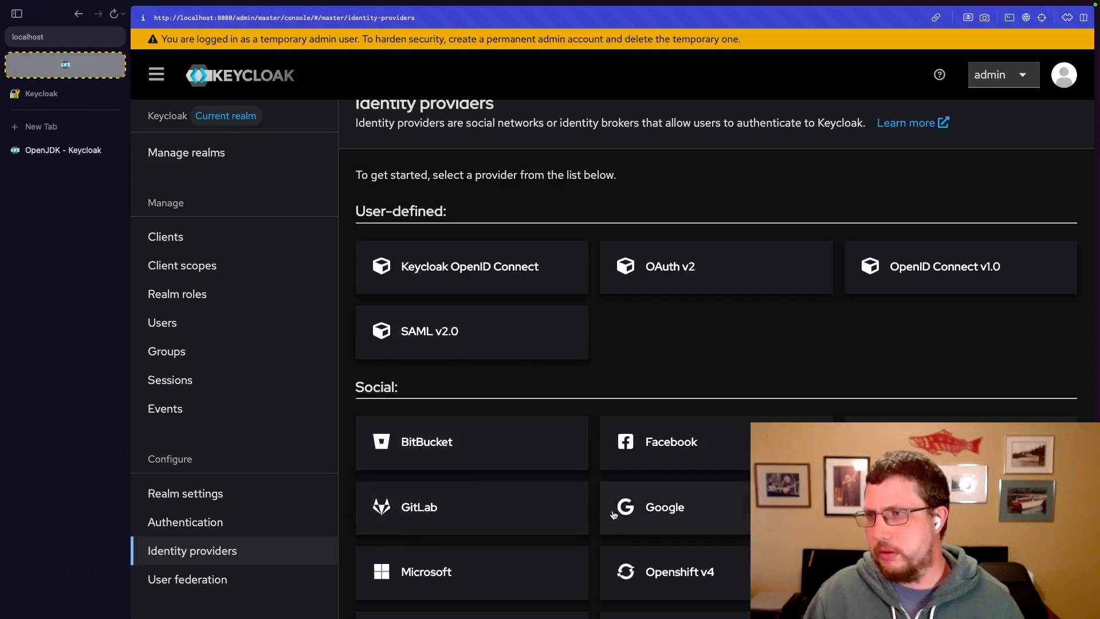
mouse_move(613, 513)
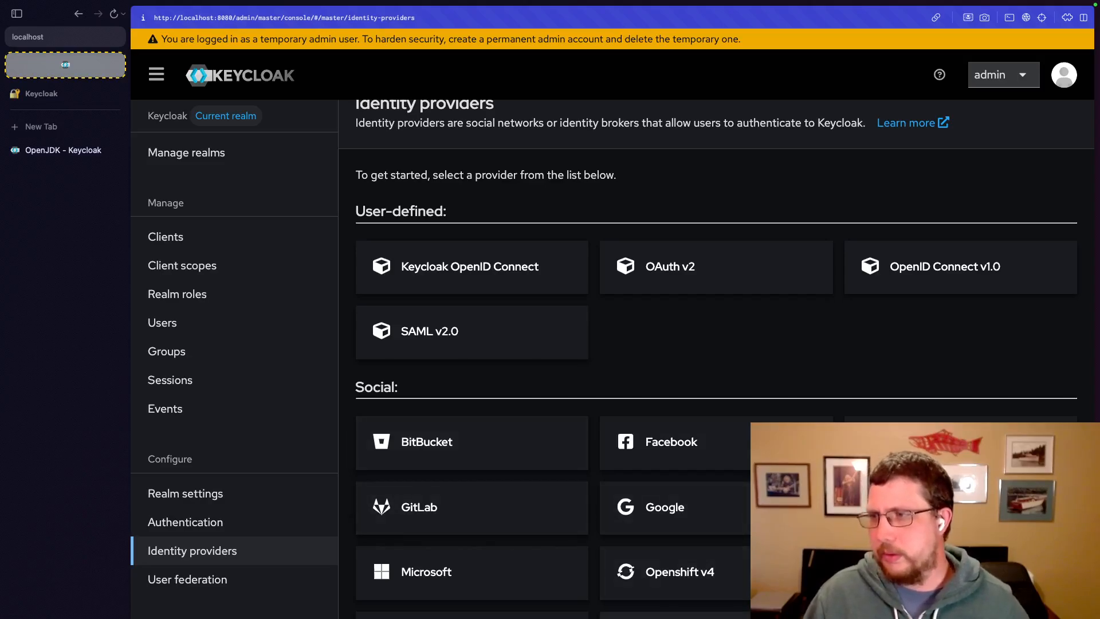
mouse_move(617, 386)
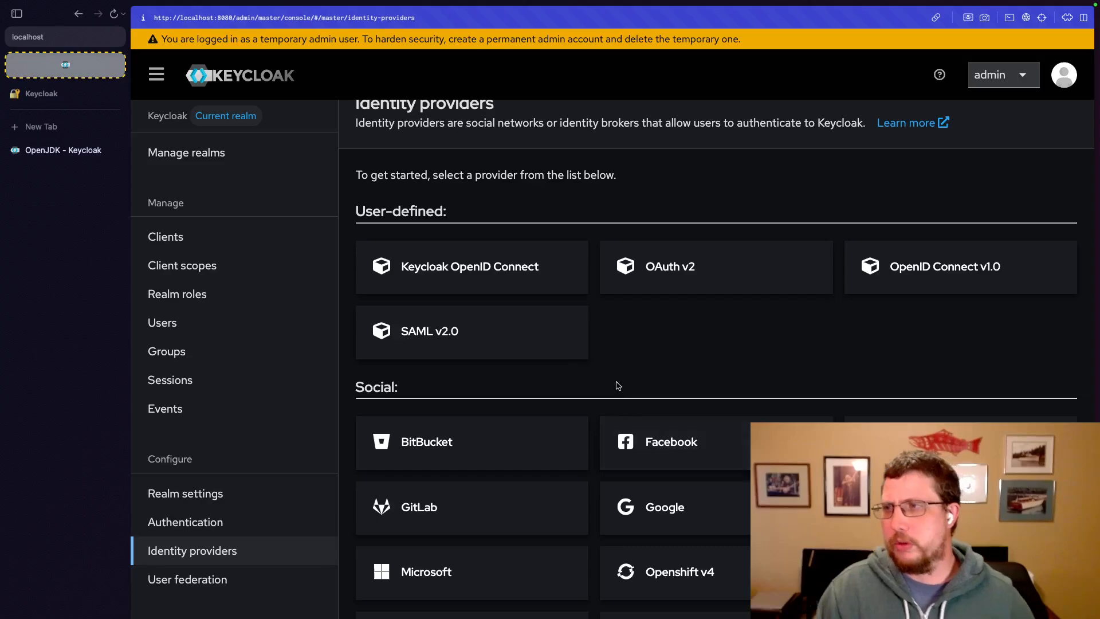
mouse_move(613, 387)
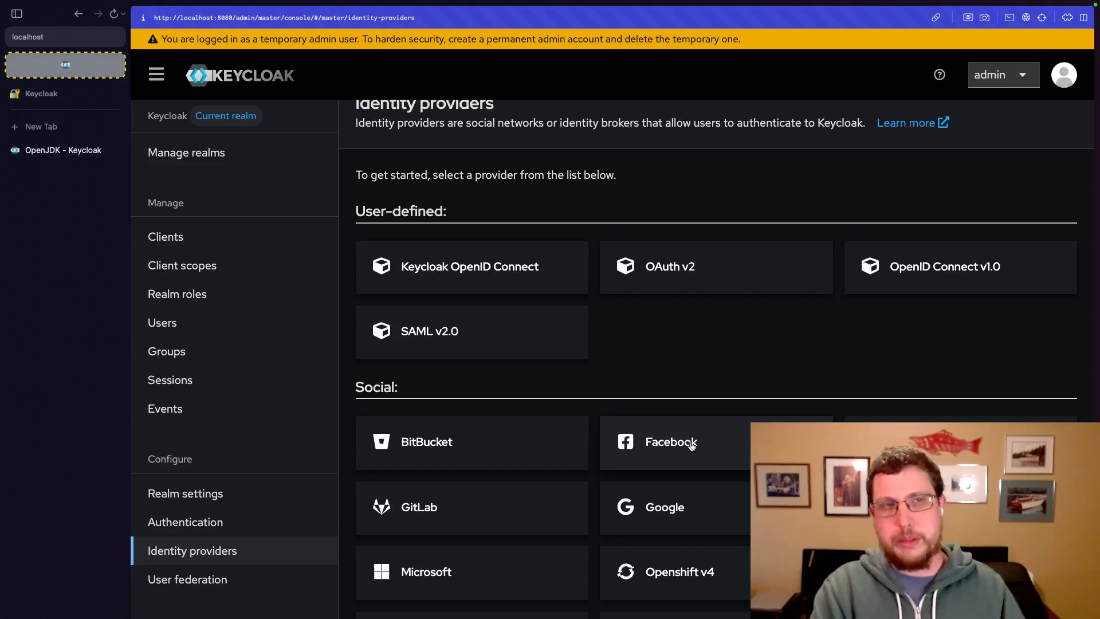
mouse_move(709, 443)
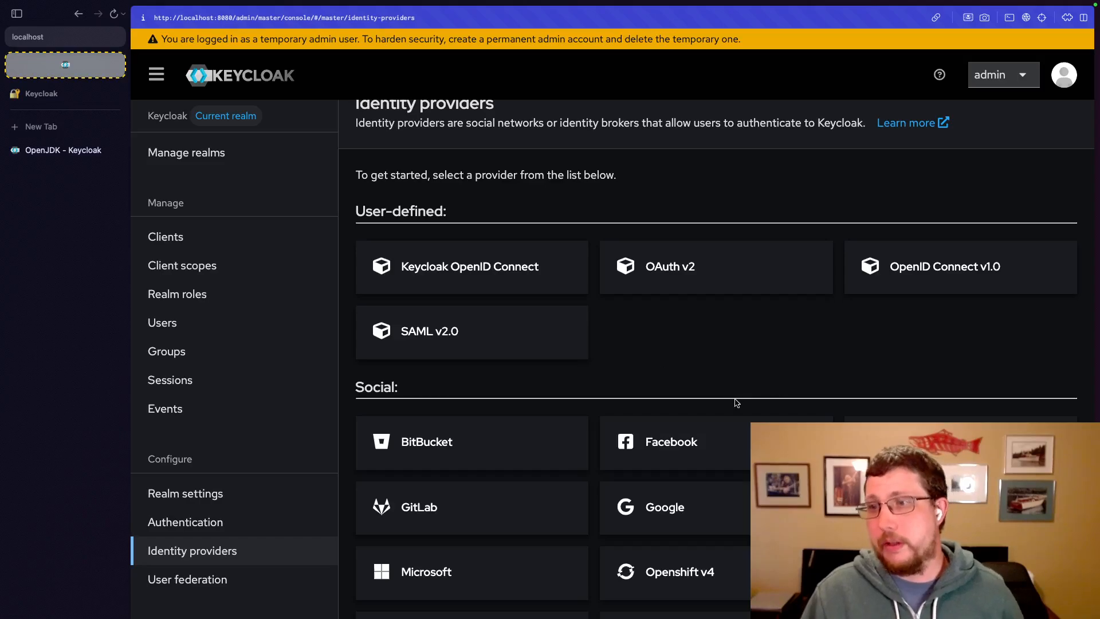
- Show the User federation page with Kerberos and LDAP provider options
click(187, 579)
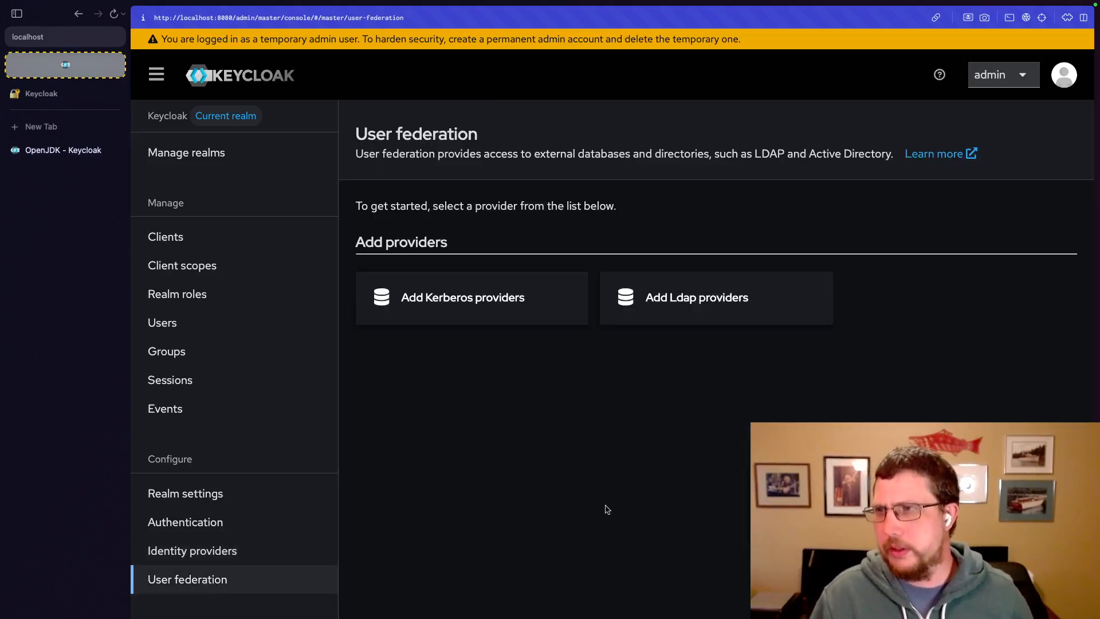
mouse_move(687, 390)
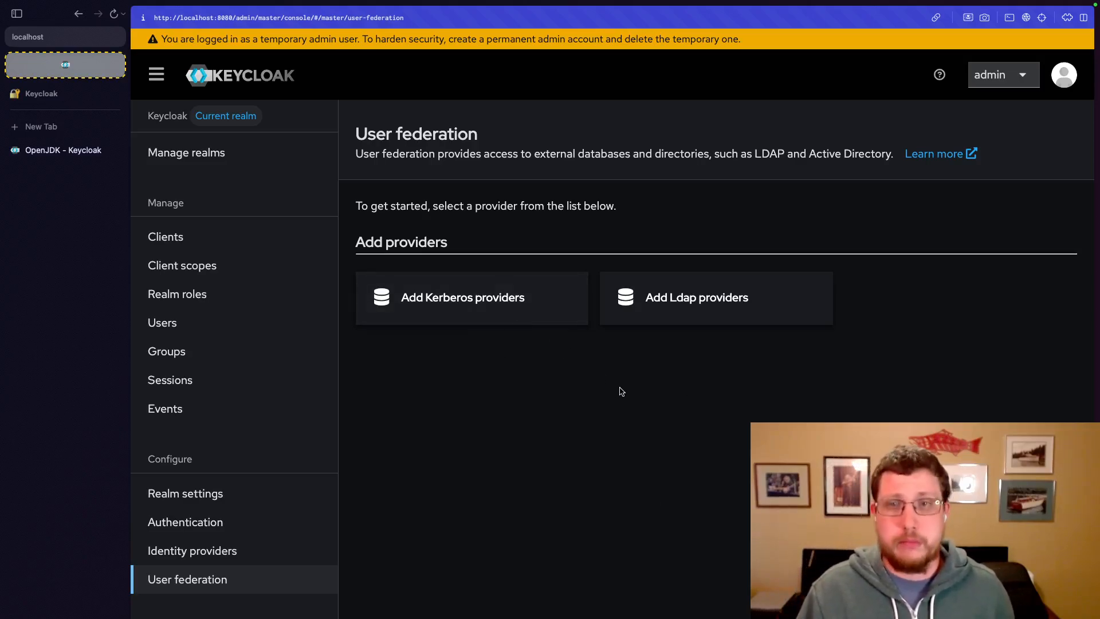
mouse_move(667, 378)
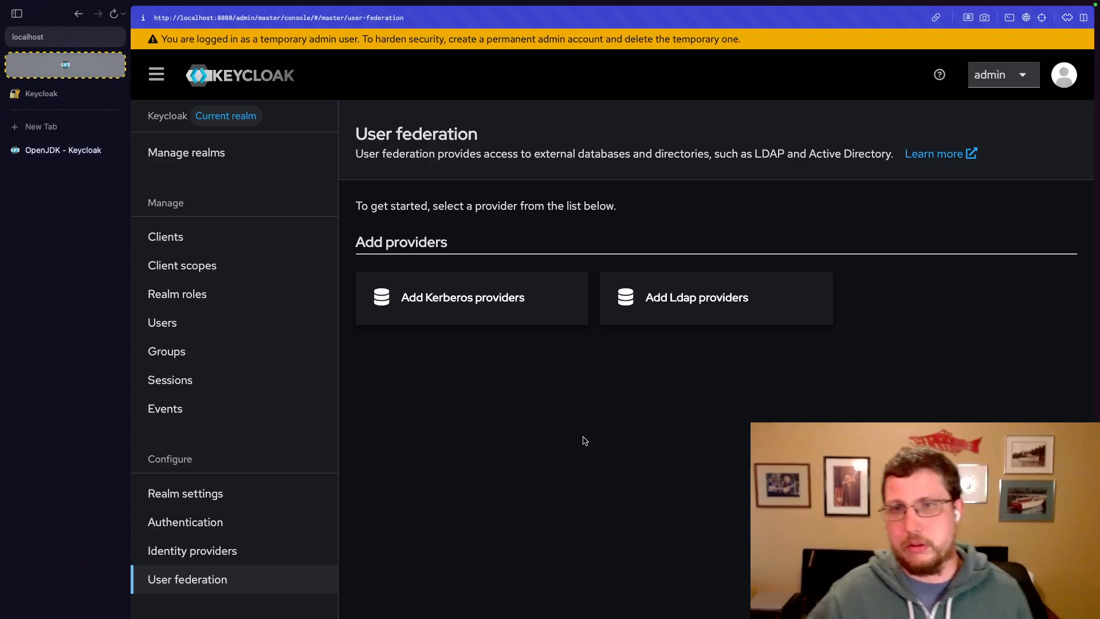
mouse_move(567, 419)
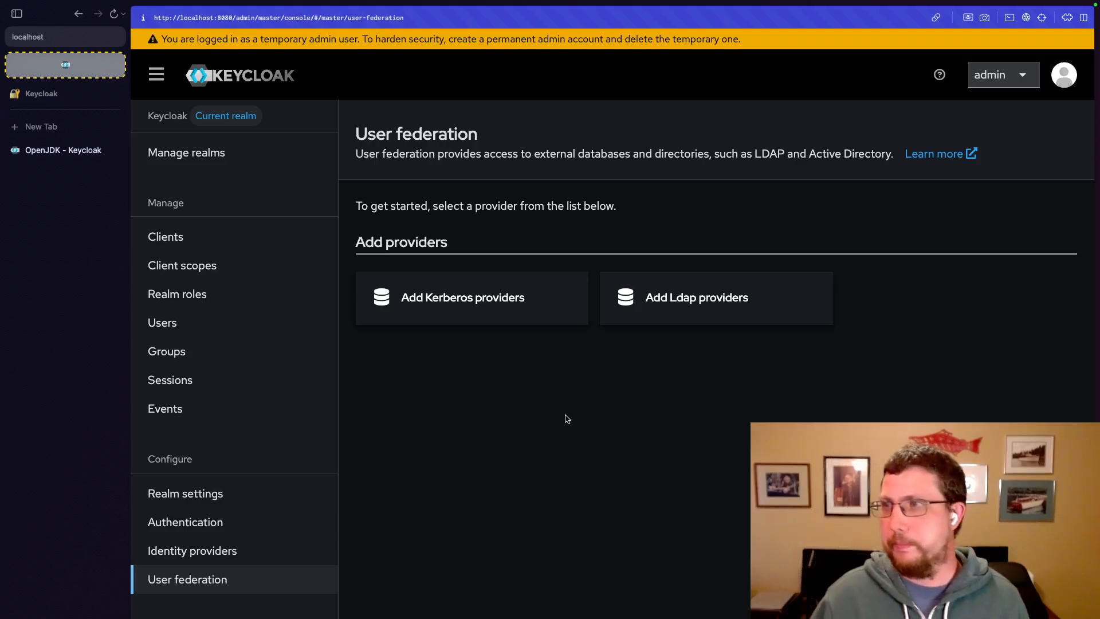
mouse_move(162, 322)
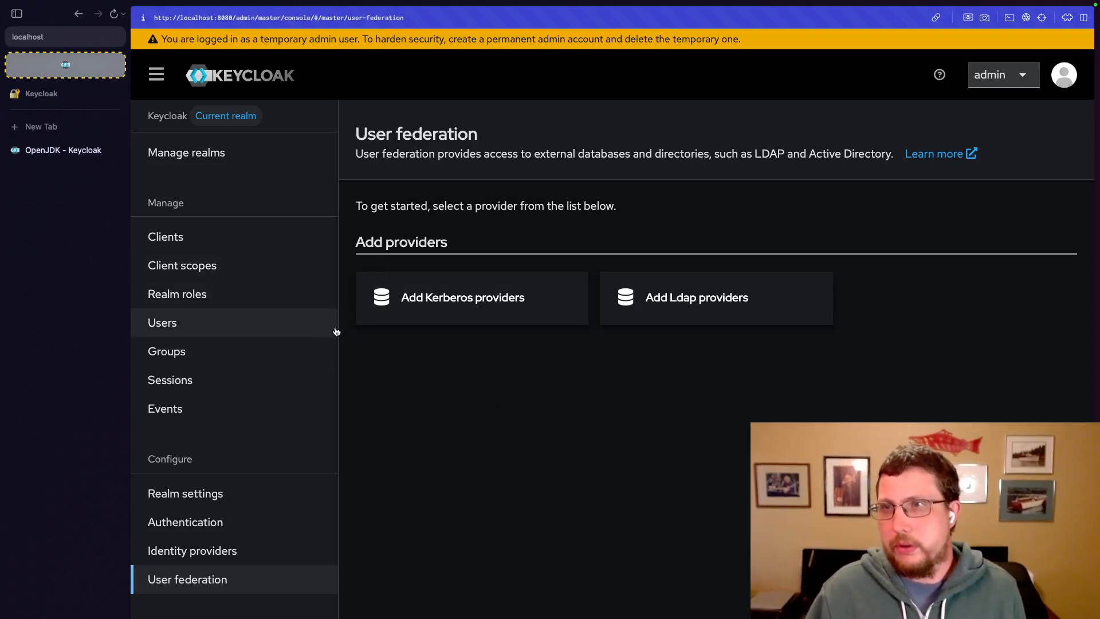